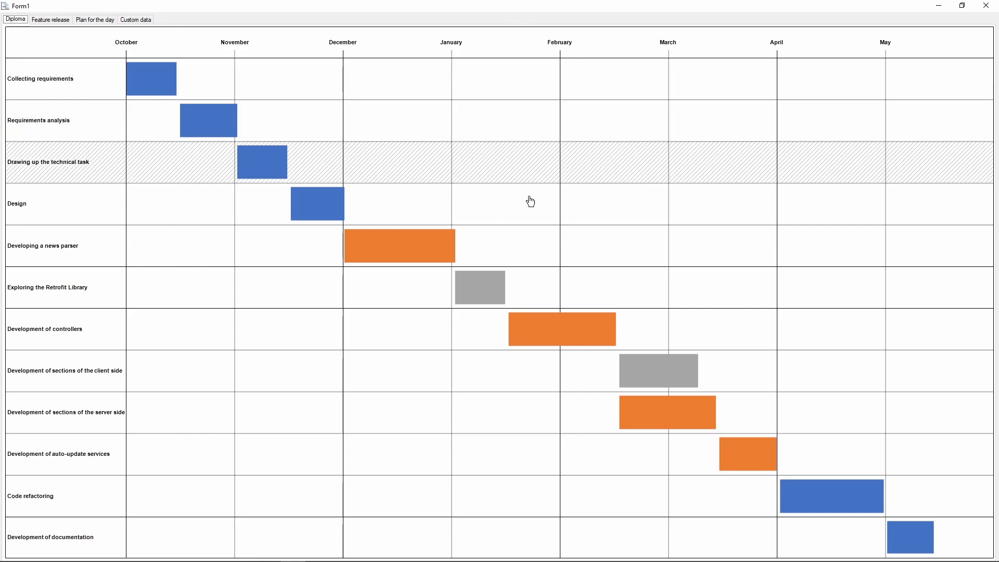
{"action": "mouse_move", "coordinate": [530, 329]}
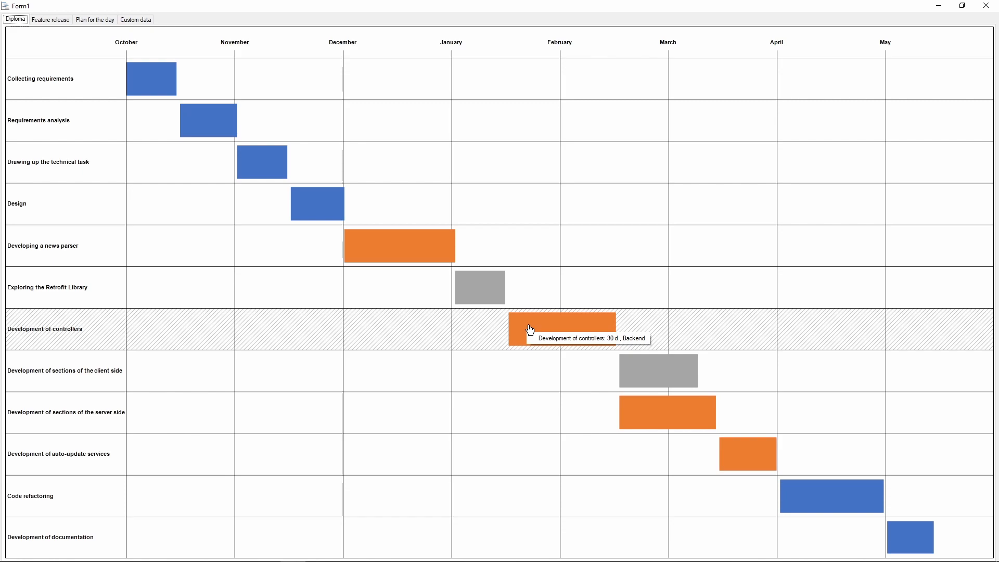
{"action": "mouse_move", "coordinate": [489, 259]}
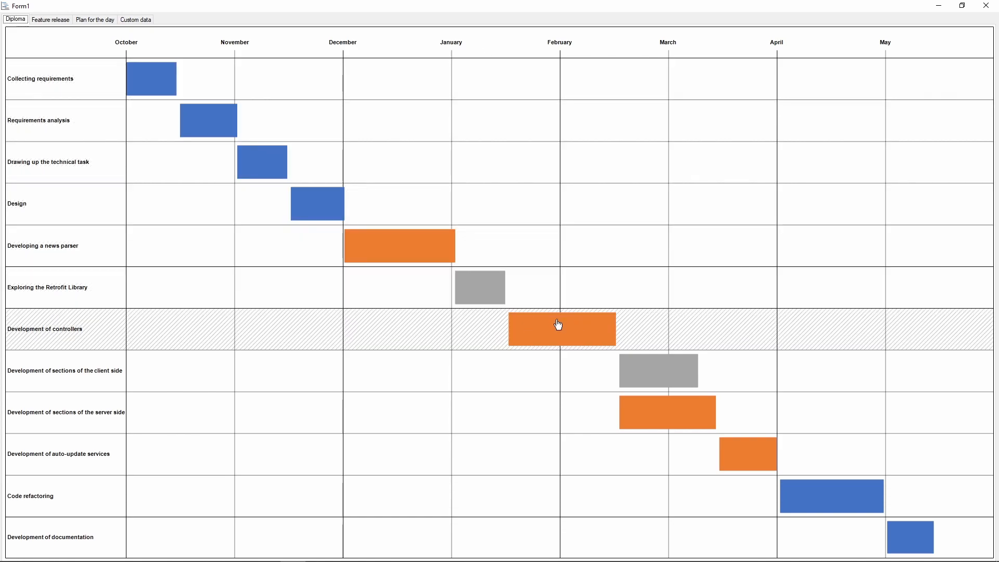
Rename the task 'Controller development', 10 January–20 February, under 'New Resource', and save it
{"action": "double_click", "coordinate": [560, 329]}
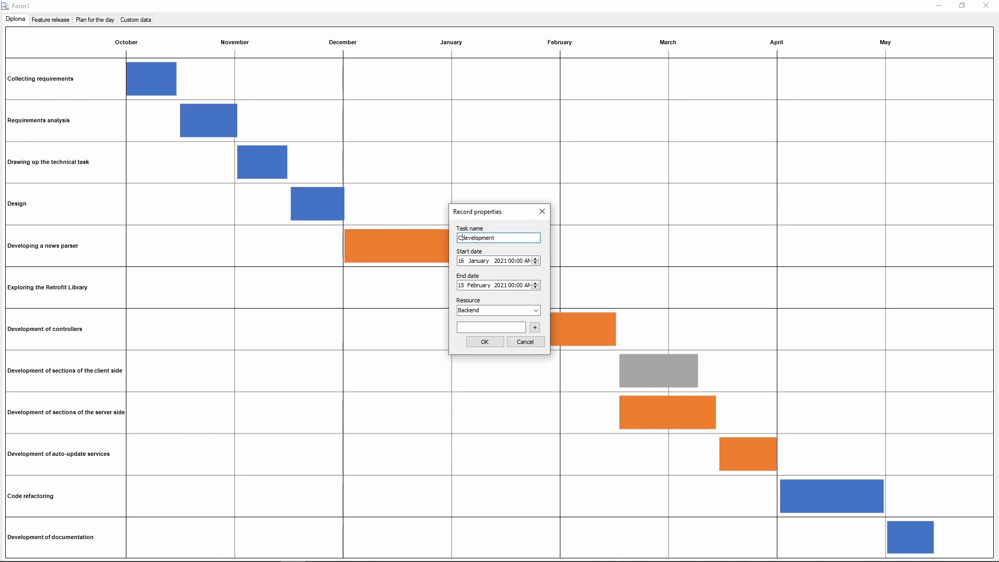
{"action": "type", "text": "Controller development"}
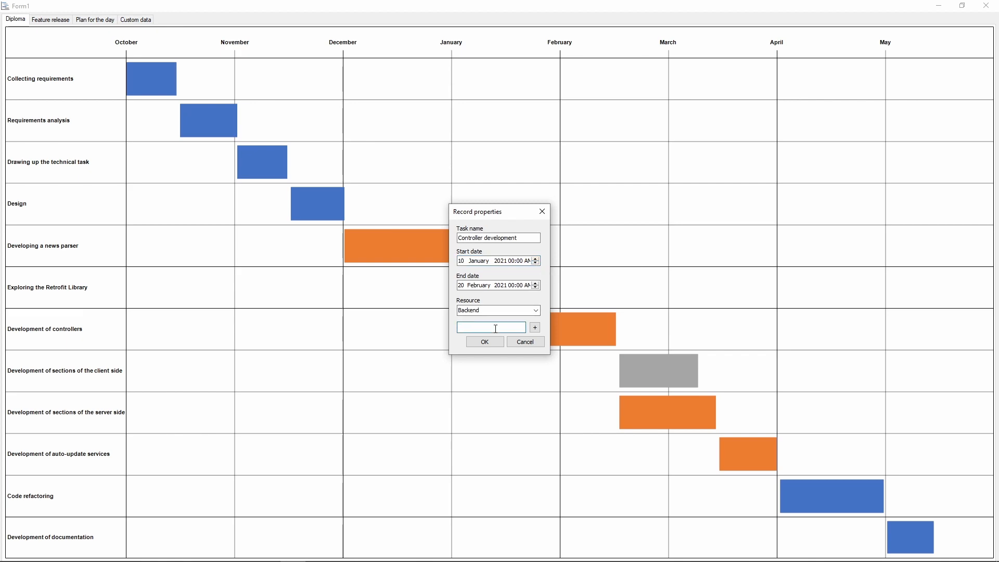
{"action": "type", "text": "New Resource"}
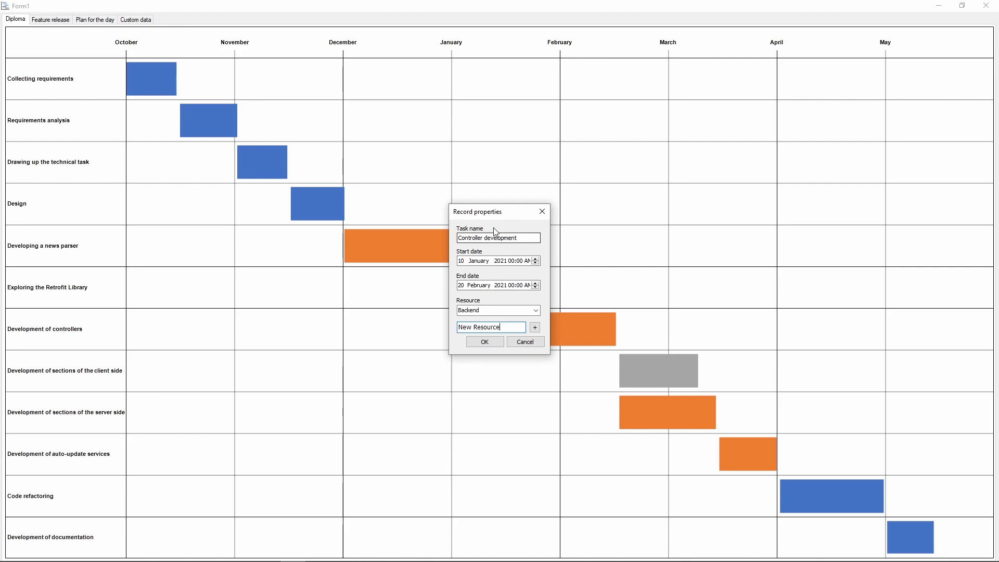
{"action": "left_click", "coordinate": [483, 341]}
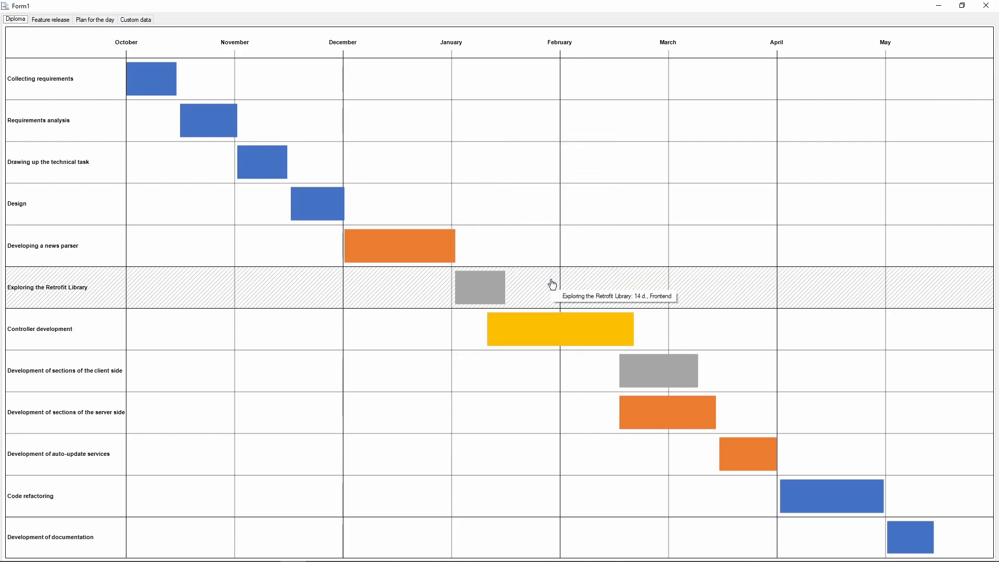
{"action": "mouse_move", "coordinate": [608, 49]}
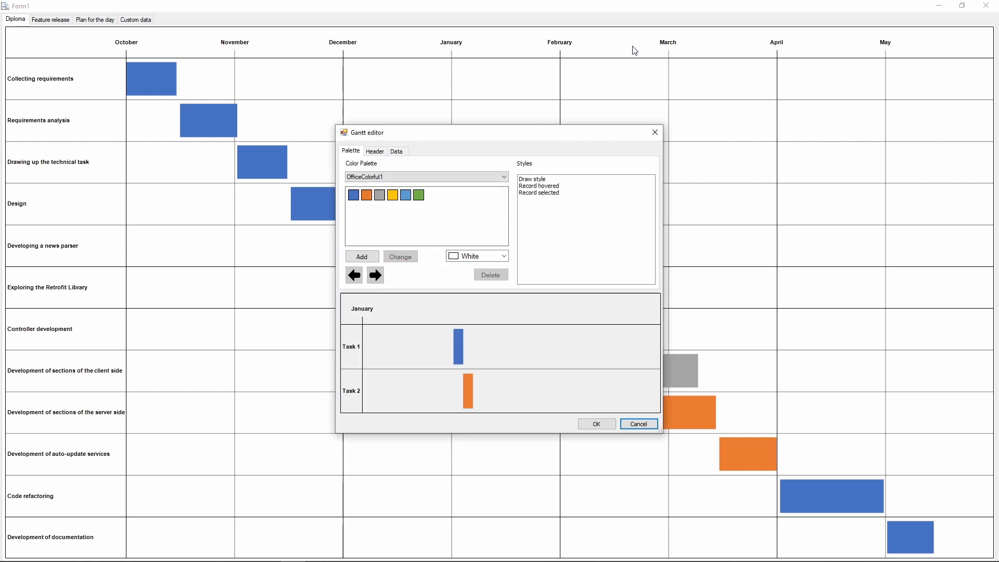
In the Data settings, give Frontend colour index 3 and New Resource index 2
{"action": "left_click", "coordinate": [395, 151]}
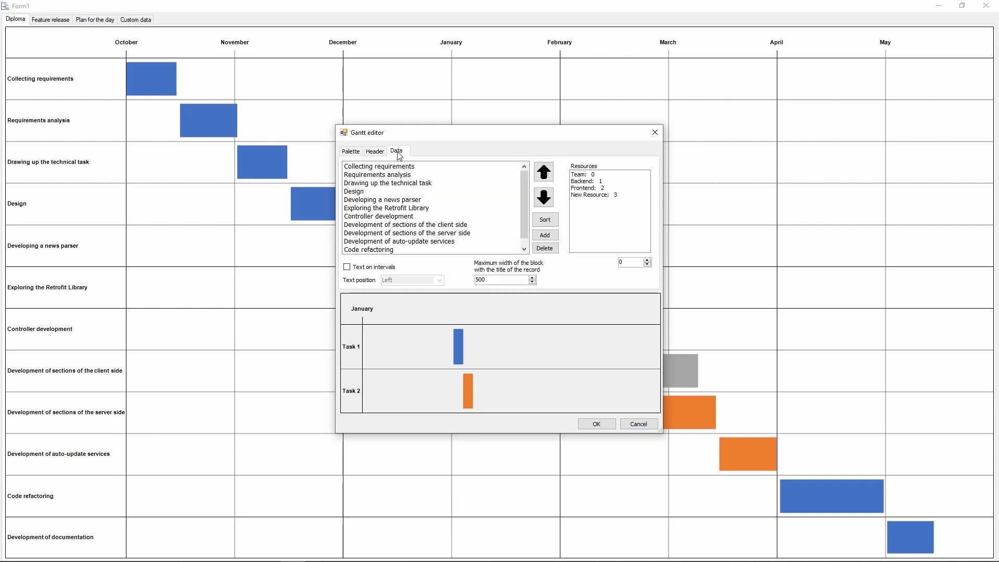
{"action": "mouse_move", "coordinate": [403, 151]}
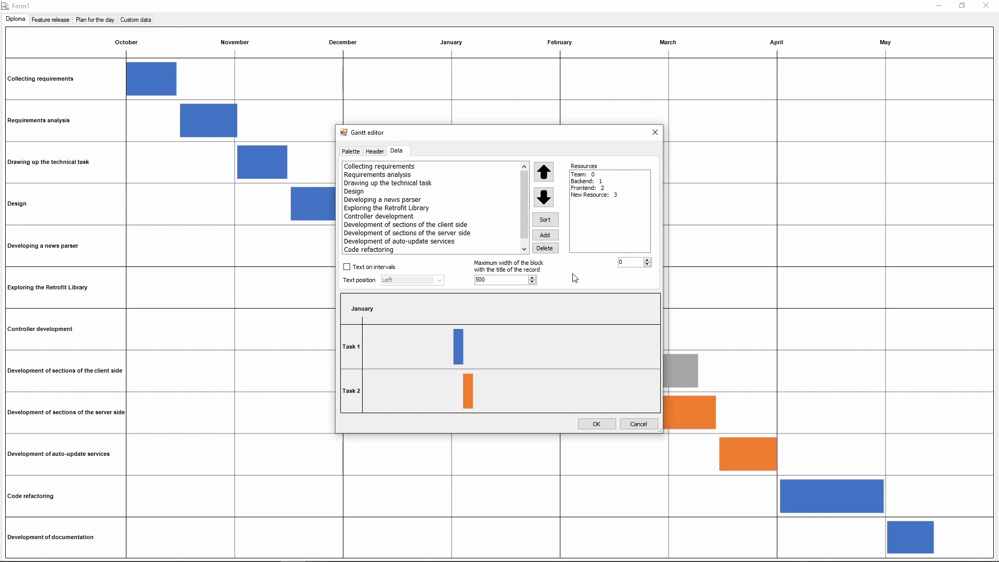
{"action": "left_click", "coordinate": [592, 174]}
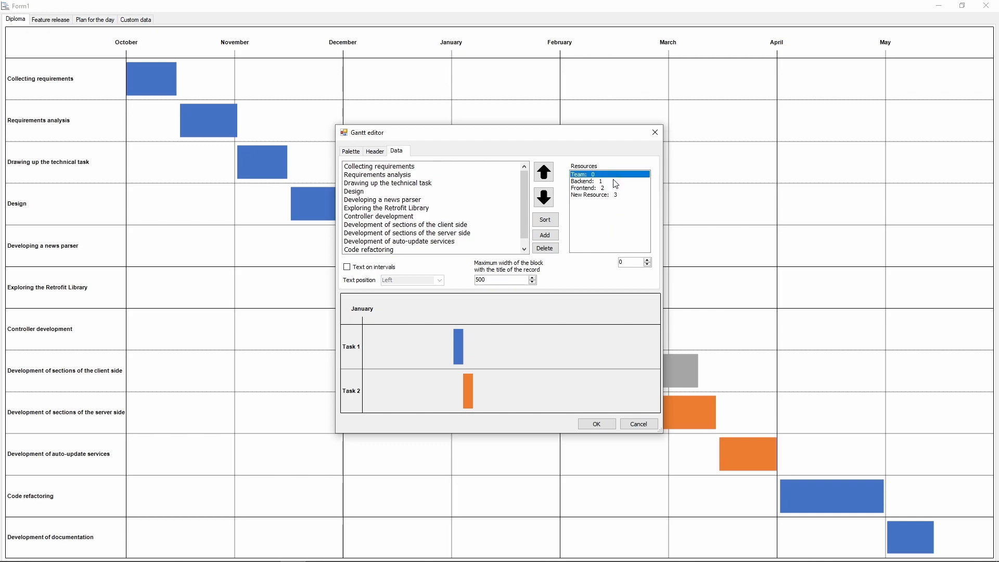
{"action": "left_click", "coordinate": [594, 187]}
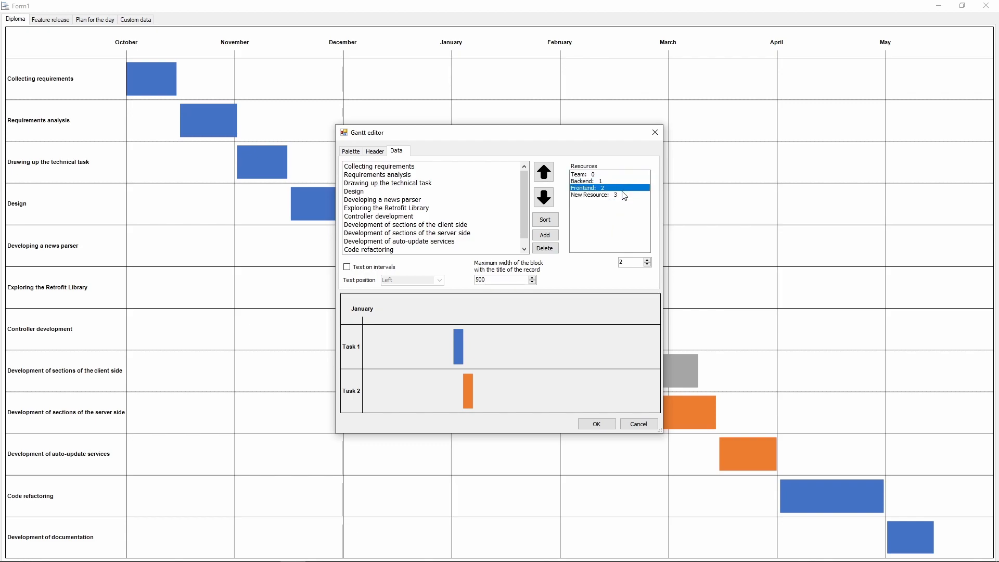
{"action": "left_click", "coordinate": [646, 259]}
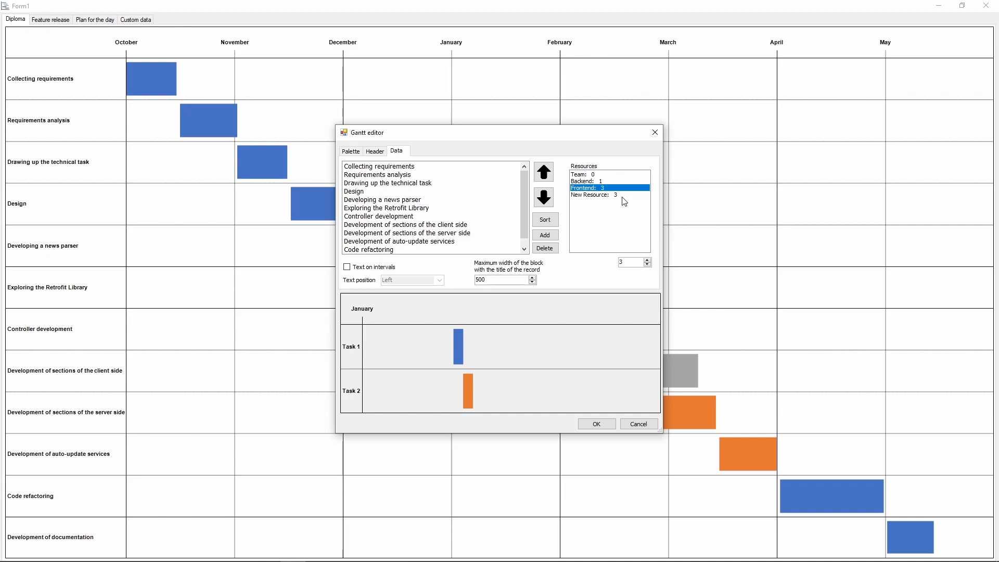
{"action": "left_click", "coordinate": [347, 267]}
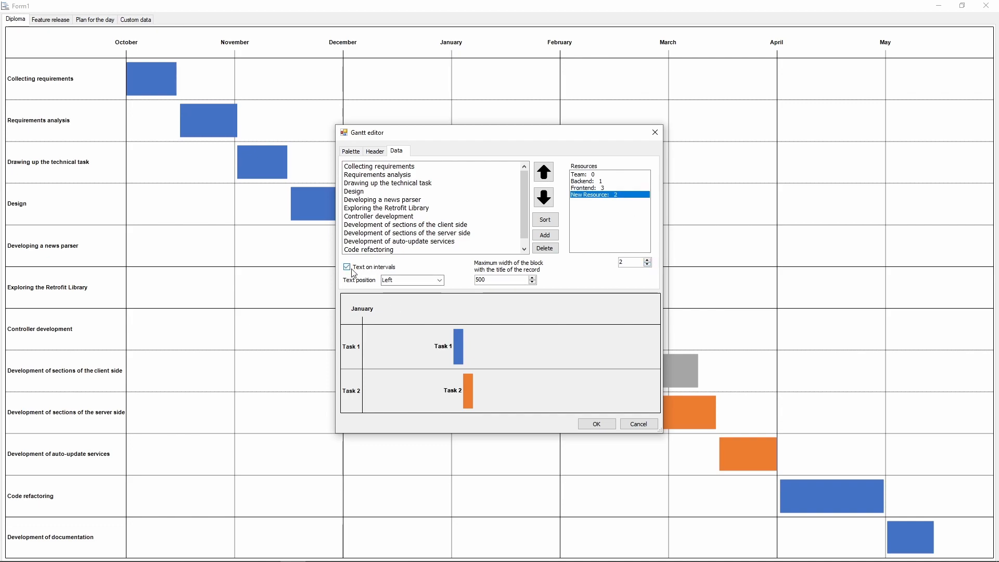
Show task names on the bars with text width 20 and apply the settings
{"action": "left_click", "coordinate": [439, 279]}
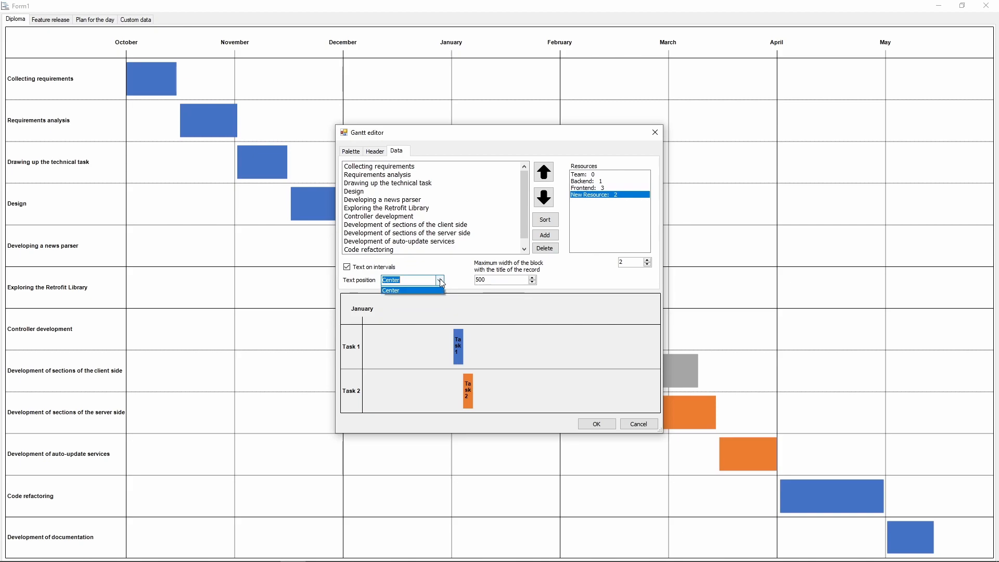
{"action": "left_click", "coordinate": [391, 290]}
{"action": "type", "text": "20"}
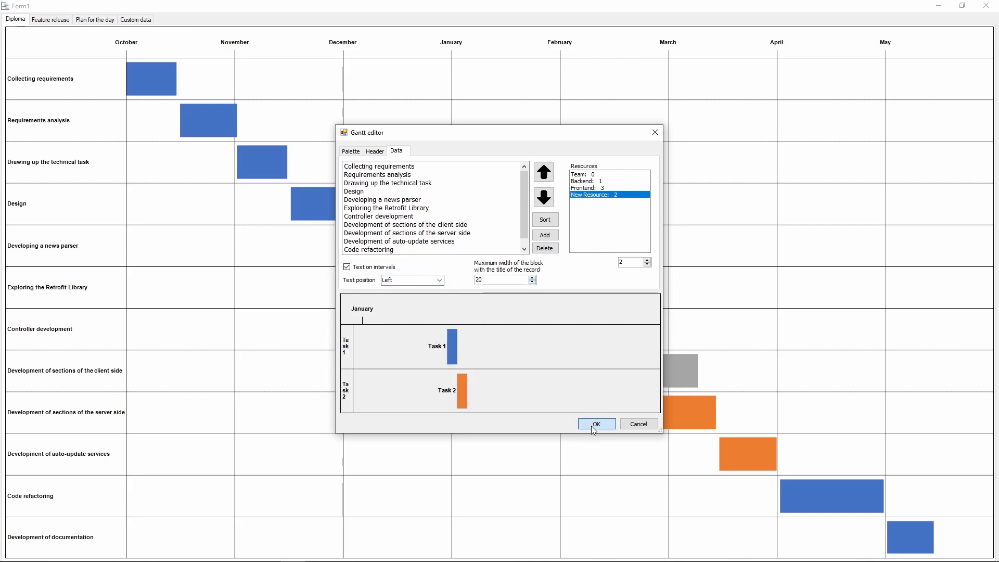
{"action": "left_click", "coordinate": [350, 151]}
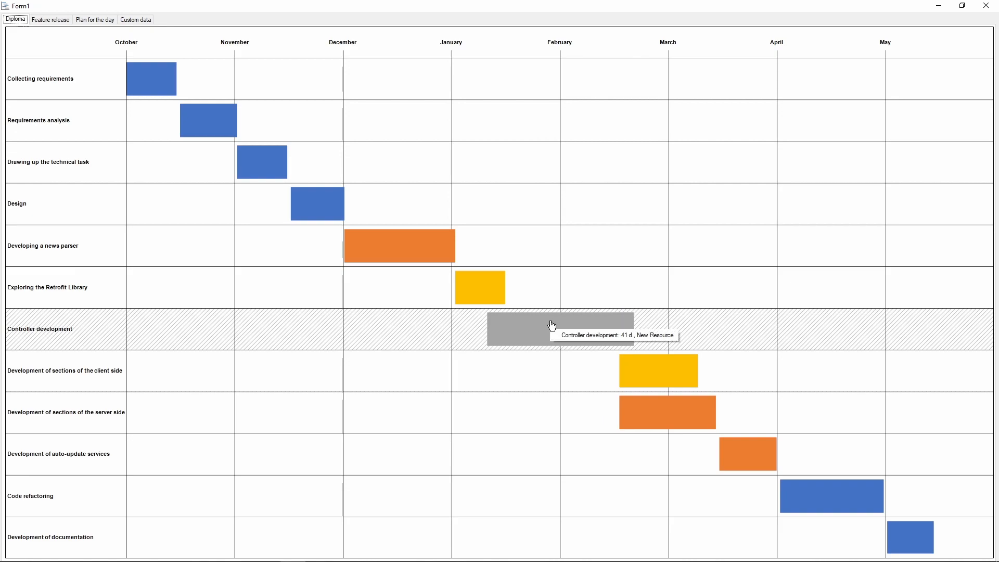
{"action": "left_click", "coordinate": [50, 20]}
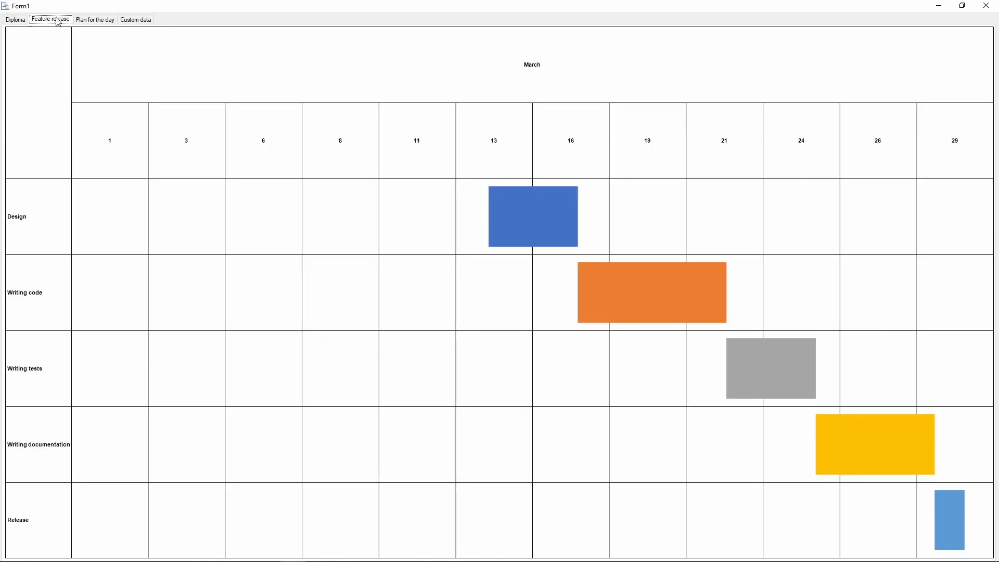
{"action": "mouse_move", "coordinate": [437, 105]}
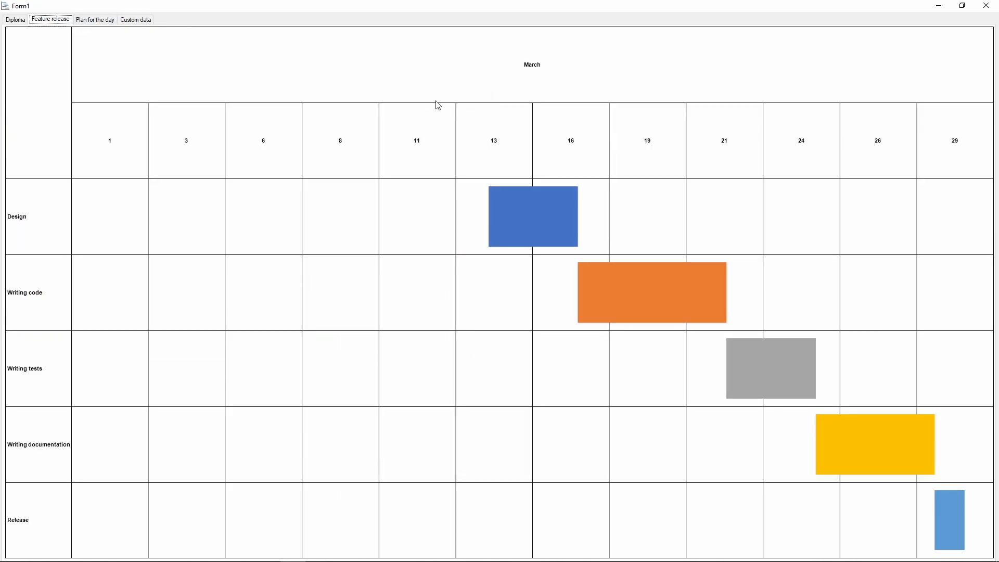
Apply a Custom red, purple and green palette to the Feature release chart
{"action": "left_click", "coordinate": [502, 177]}
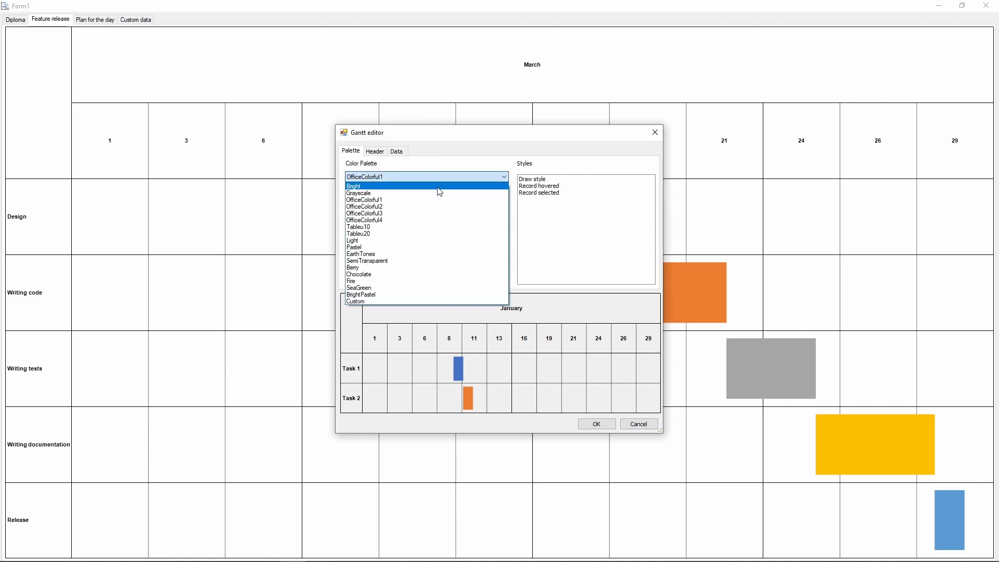
{"action": "left_click", "coordinate": [366, 260]}
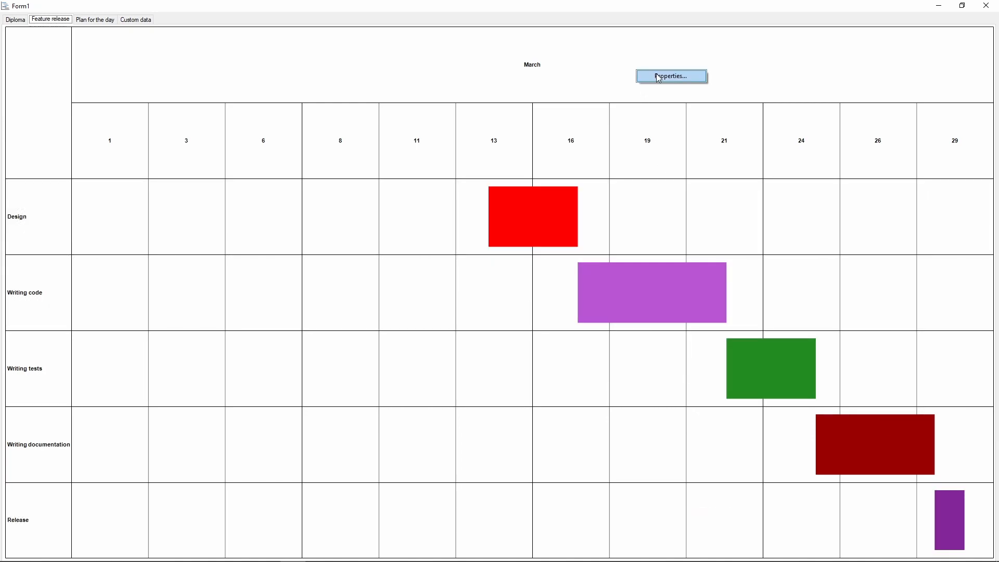
{"action": "left_click", "coordinate": [670, 76]}
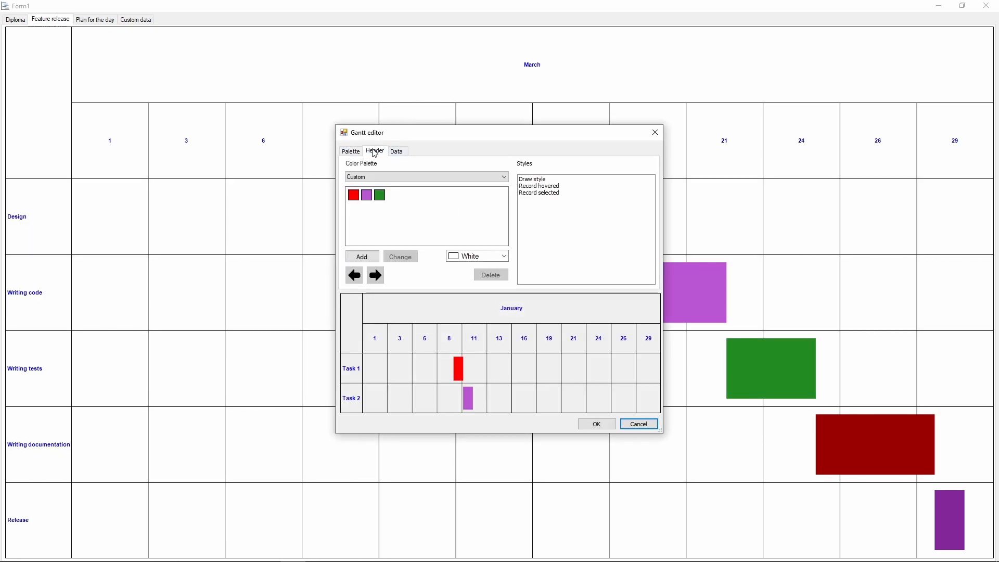
{"action": "left_click", "coordinate": [375, 151]}
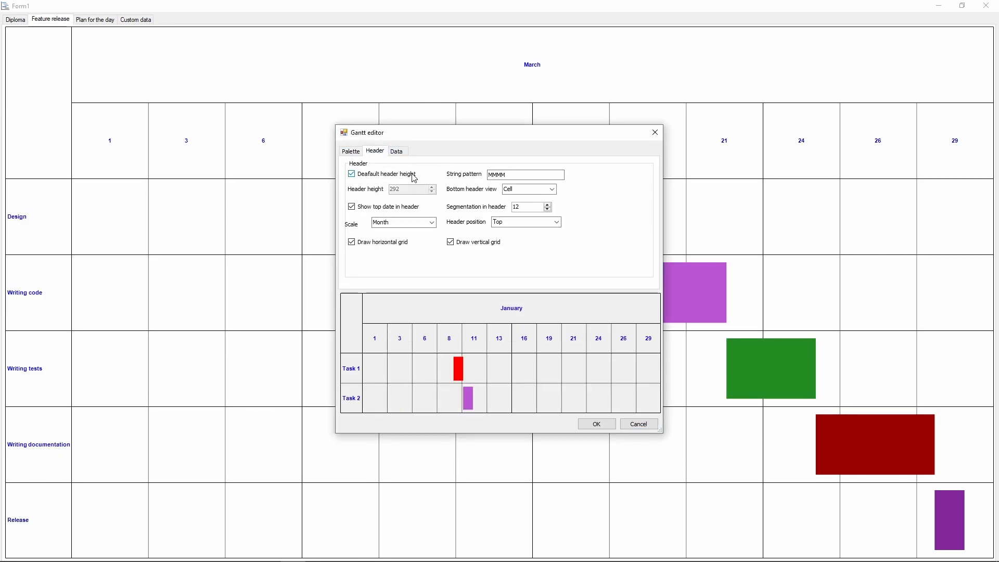
Set header height 52 with 31 day divisions and vertical grid lines, and apply
{"action": "left_click", "coordinate": [351, 173]}
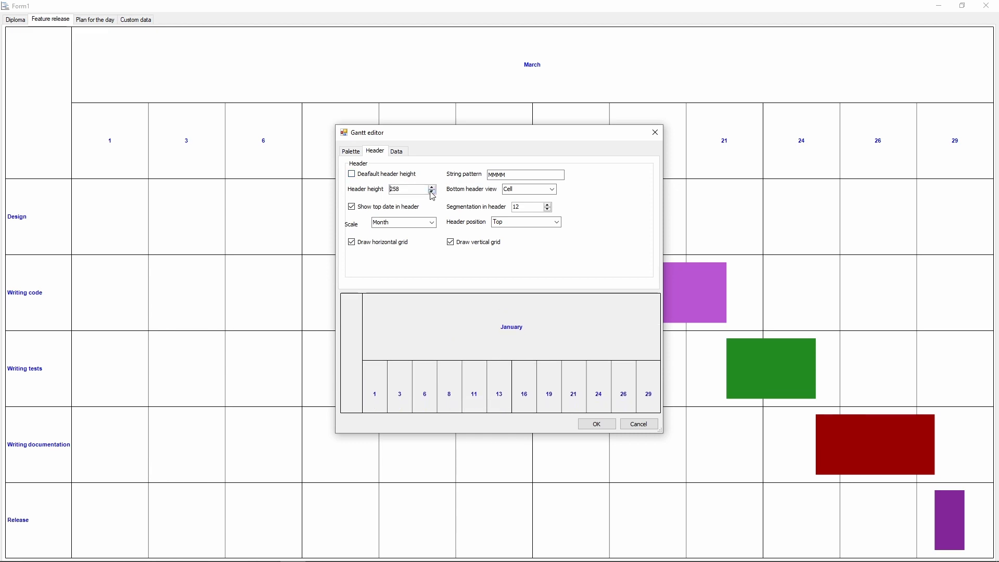
{"action": "left_click", "coordinate": [432, 191]}
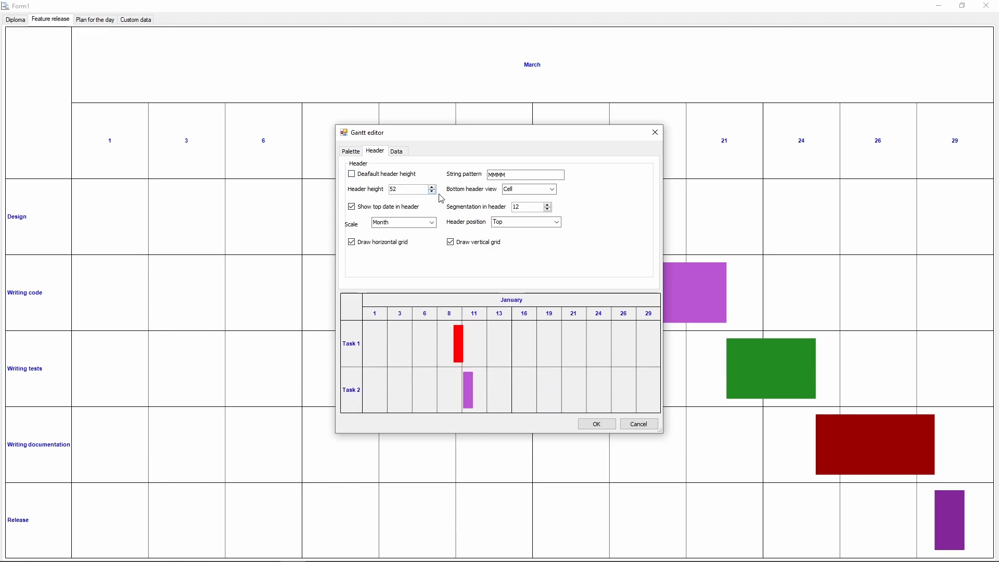
{"action": "left_click", "coordinate": [545, 204]}
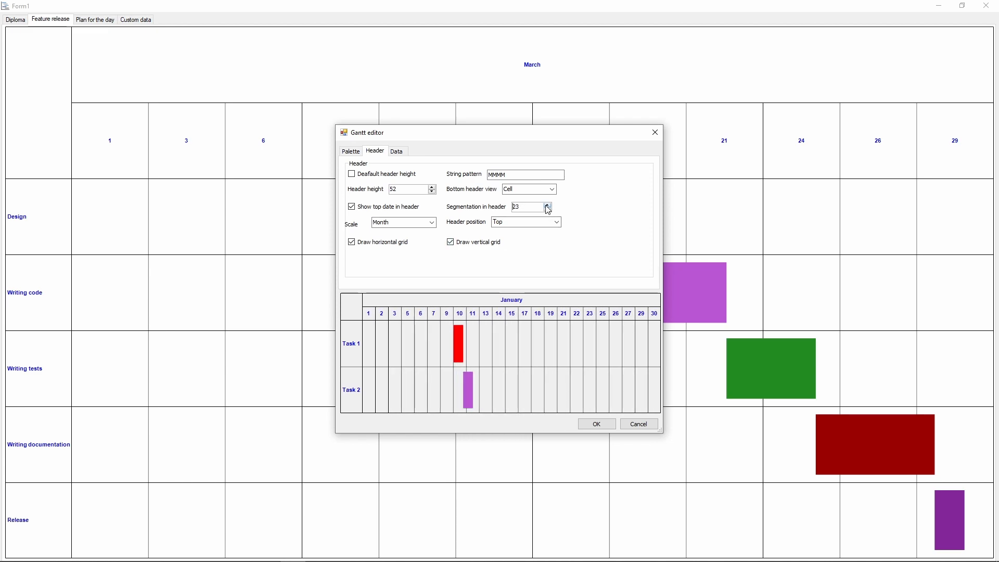
{"action": "left_click", "coordinate": [555, 221]}
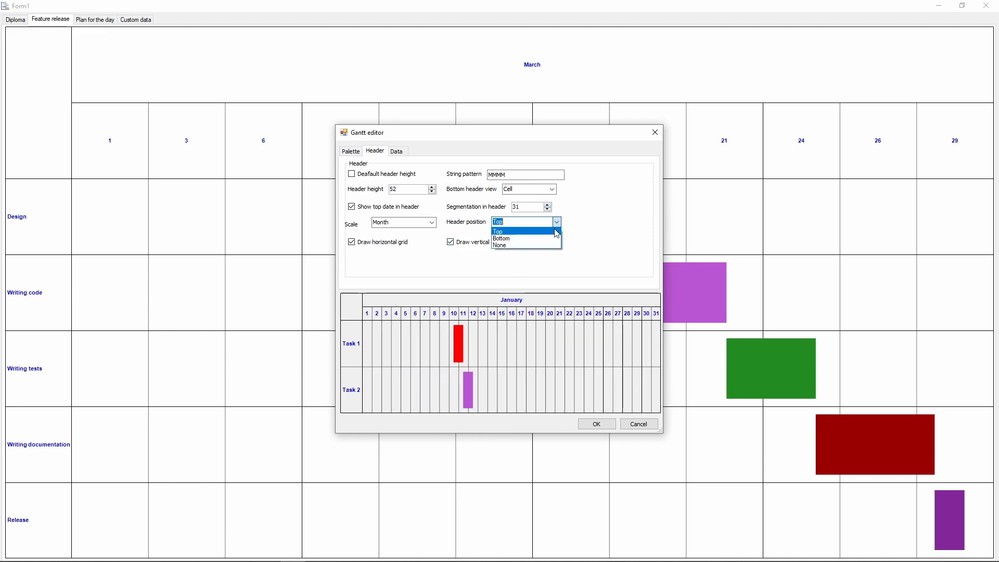
{"action": "left_click", "coordinate": [496, 230]}
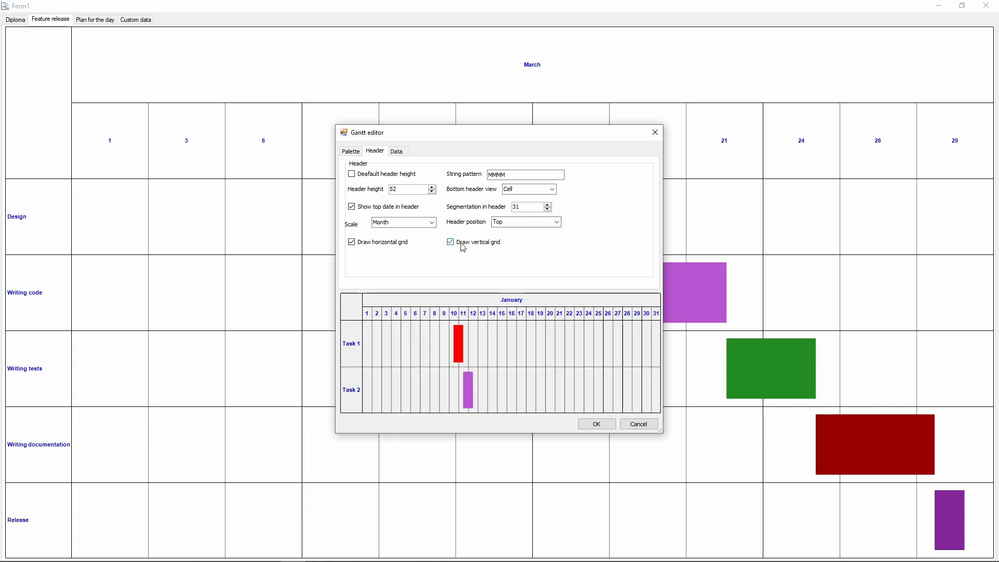
{"action": "left_click", "coordinate": [596, 423]}
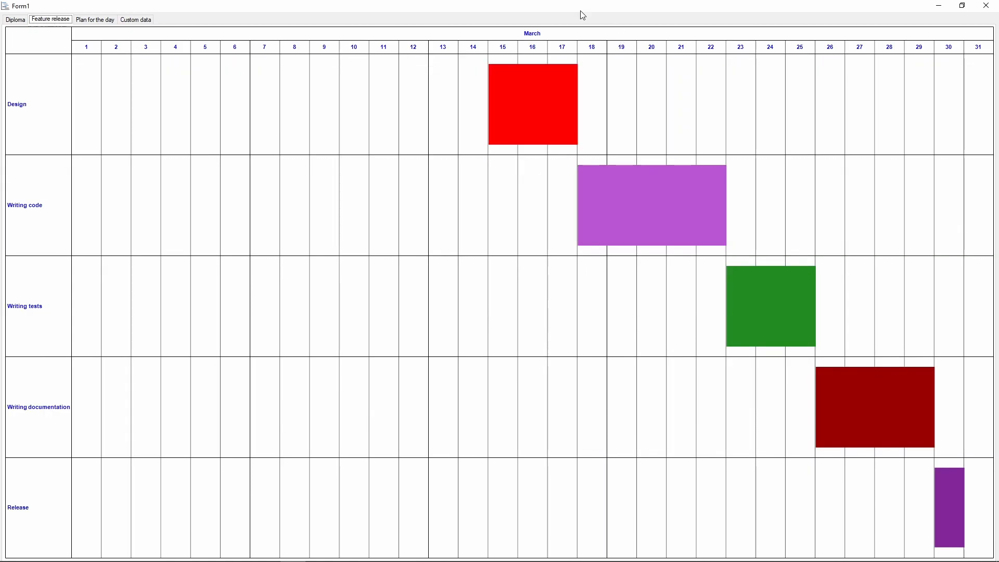
{"action": "left_click", "coordinate": [94, 18]}
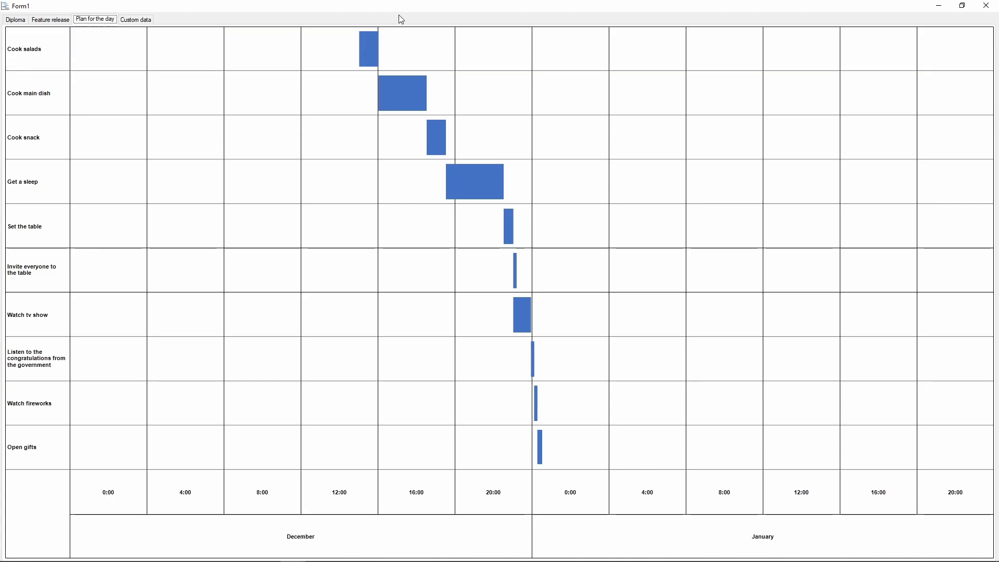
Switch the Plan for the day chart's header to a Month scale
{"action": "left_click", "coordinate": [515, 270]}
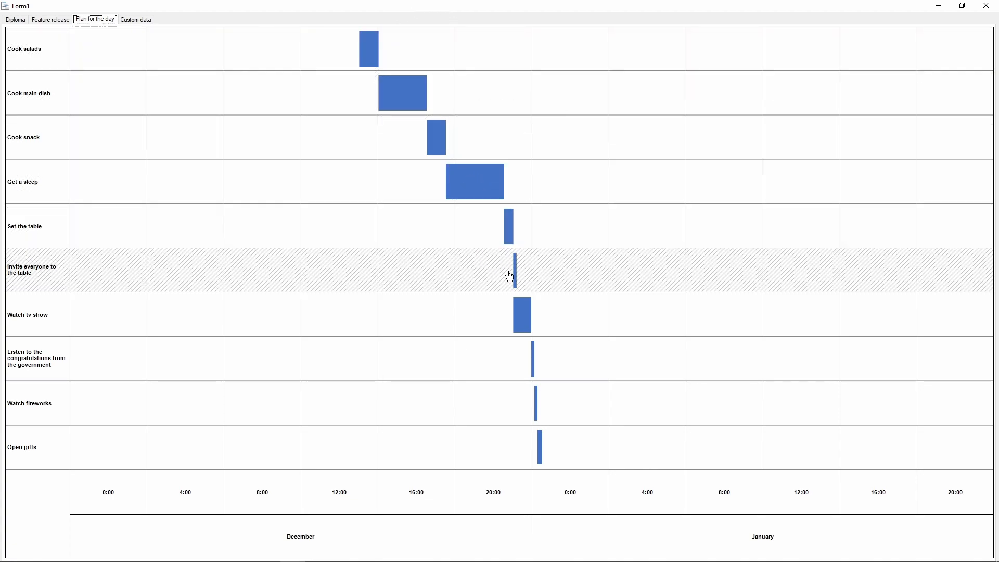
{"action": "mouse_move", "coordinate": [514, 366]}
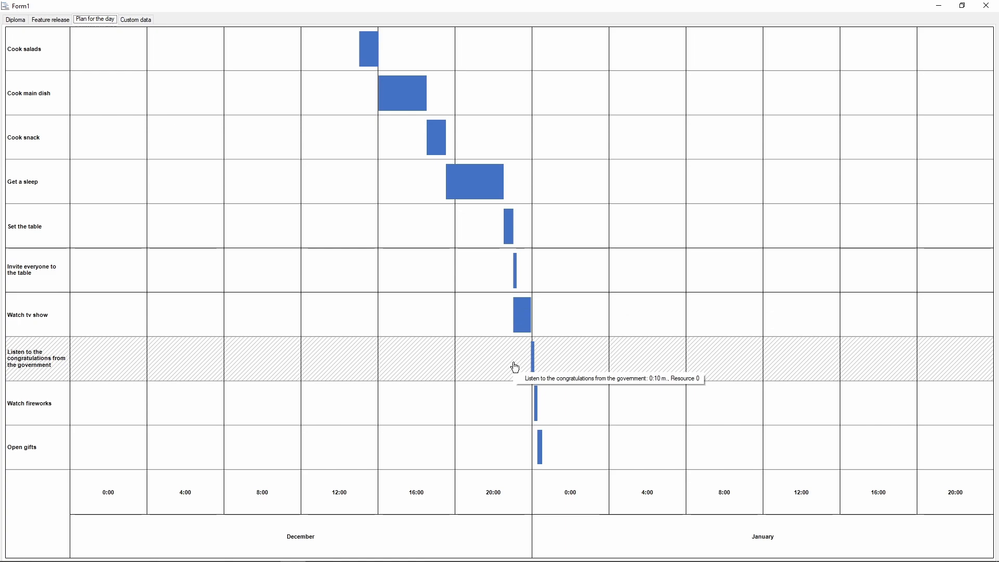
{"action": "mouse_move", "coordinate": [477, 49]}
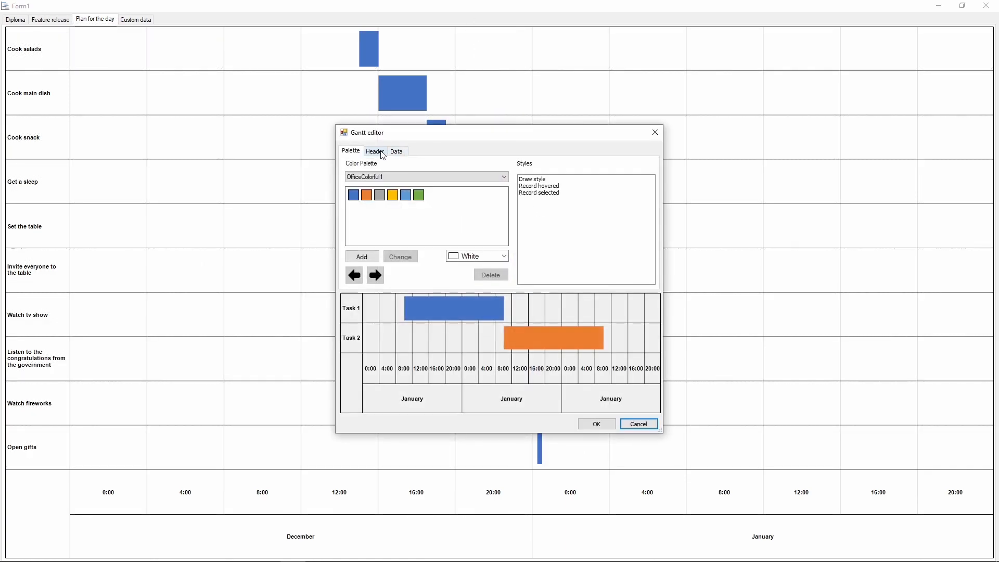
{"action": "left_click", "coordinate": [374, 151]}
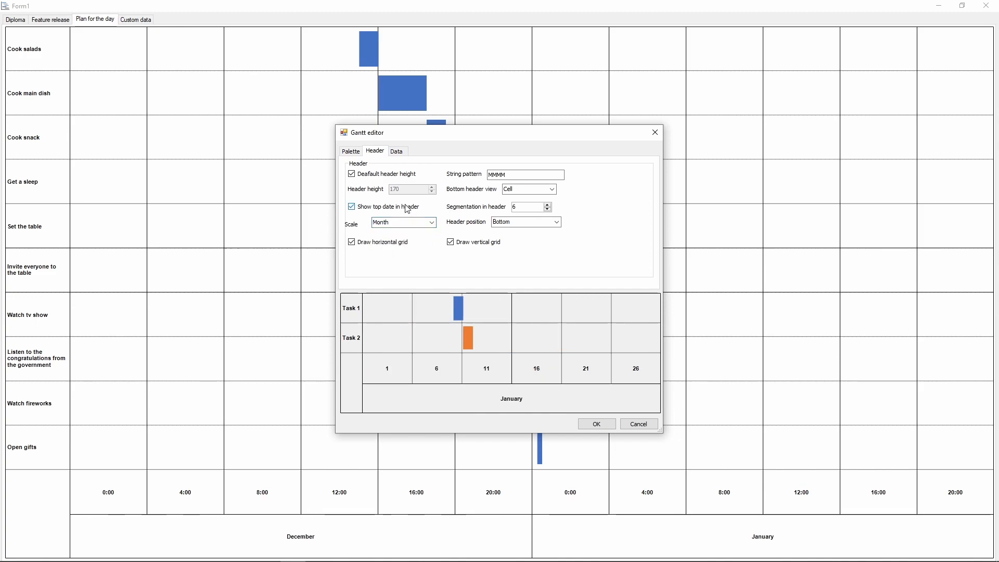
{"action": "left_click", "coordinate": [595, 423]}
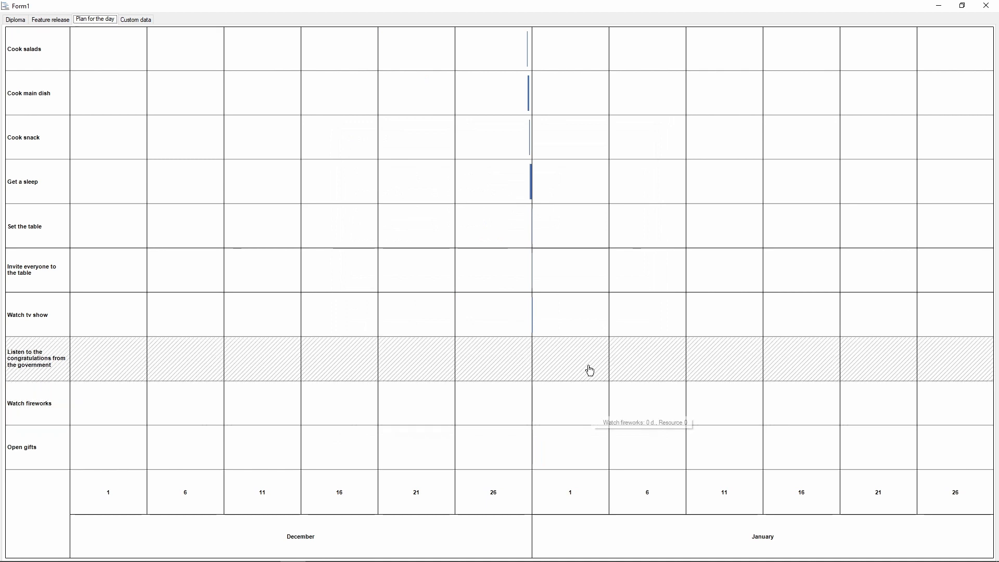
{"action": "mouse_move", "coordinate": [541, 134]}
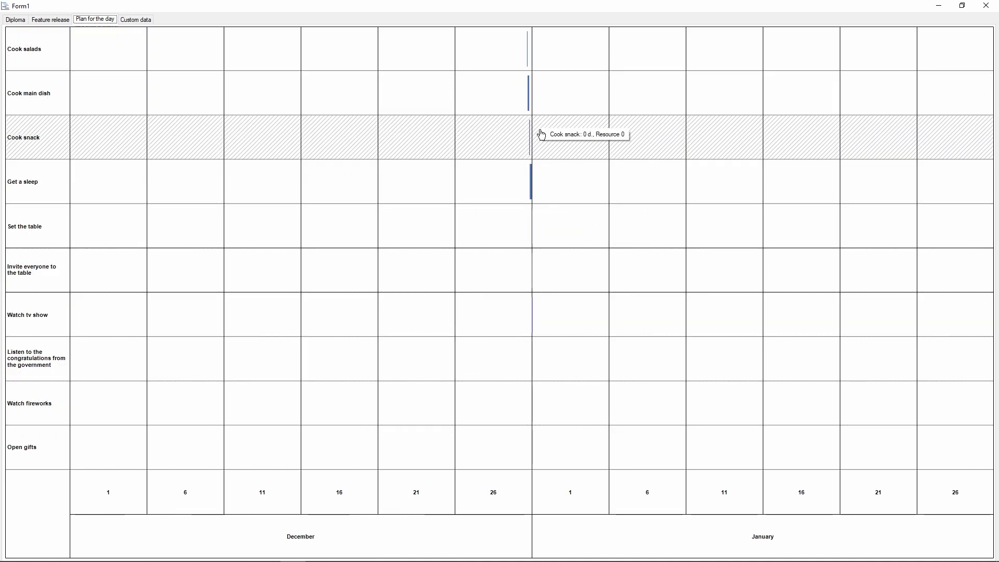
{"action": "mouse_move", "coordinate": [532, 26]}
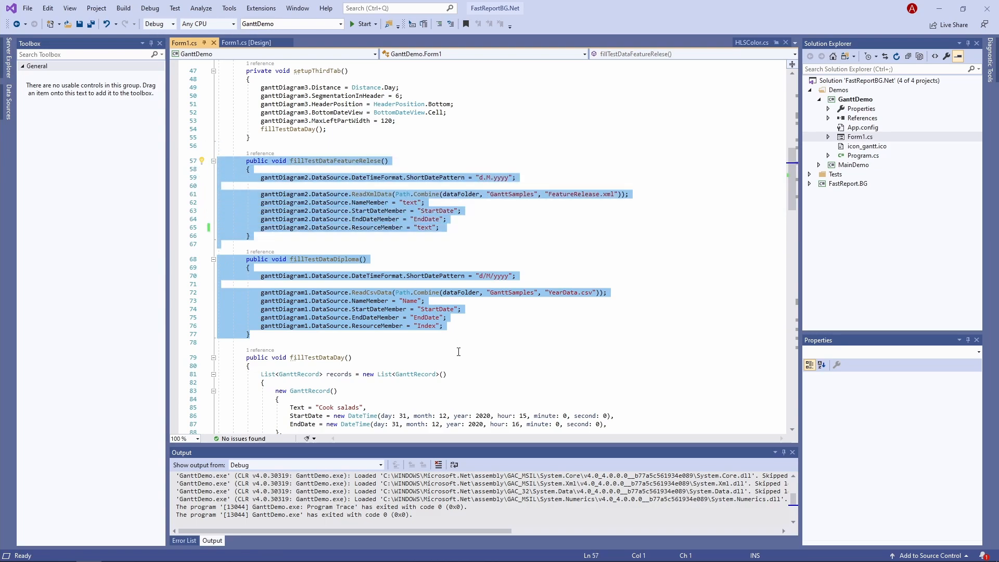
Bring up the FeatureRelease.xml data file in Notepad++ beside the loading code
{"action": "left_click", "coordinate": [454, 341]}
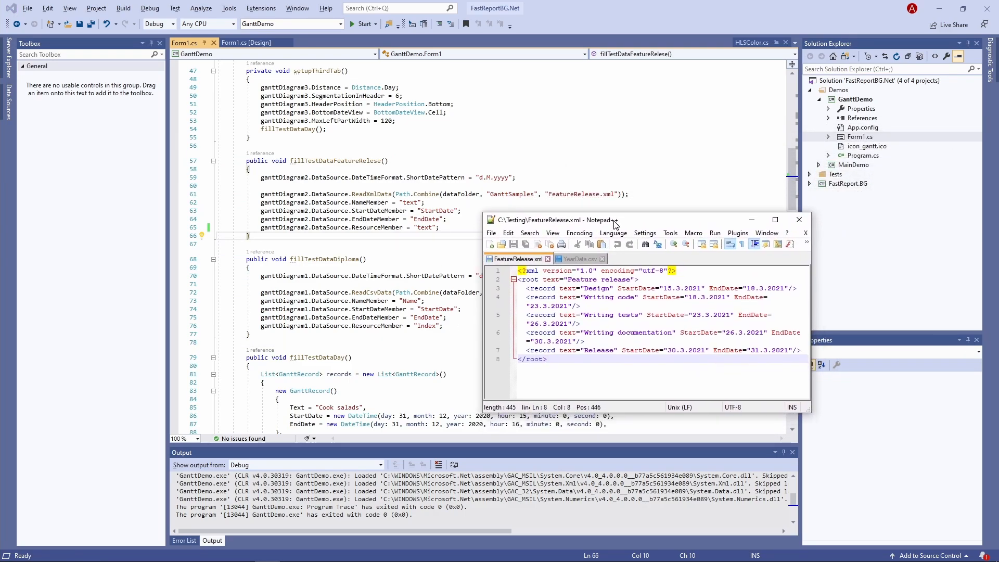
Inspect the record elements on the Design line of FeatureRelease.xml
{"action": "left_click", "coordinate": [563, 288]}
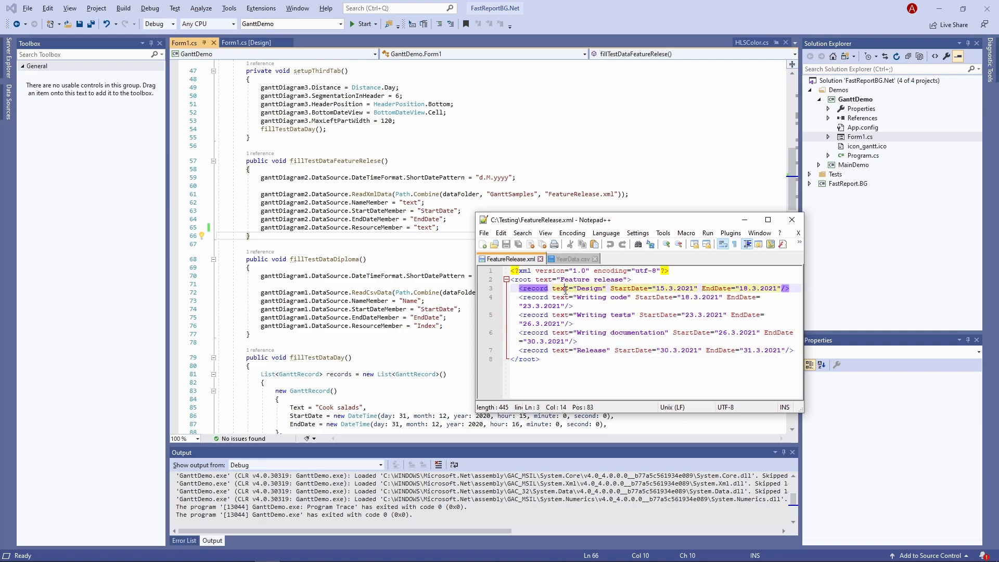
{"action": "double_click", "coordinate": [628, 288]}
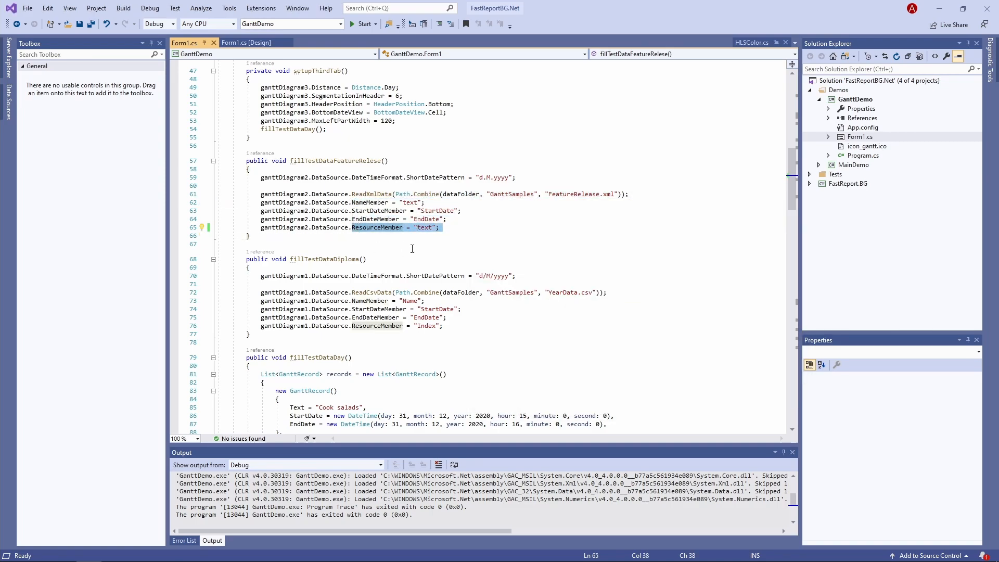
Scroll to btnLoadData_Click and start the GanttDemo project
{"action": "scroll", "scroll_direction": "down", "scroll_amount": 3}
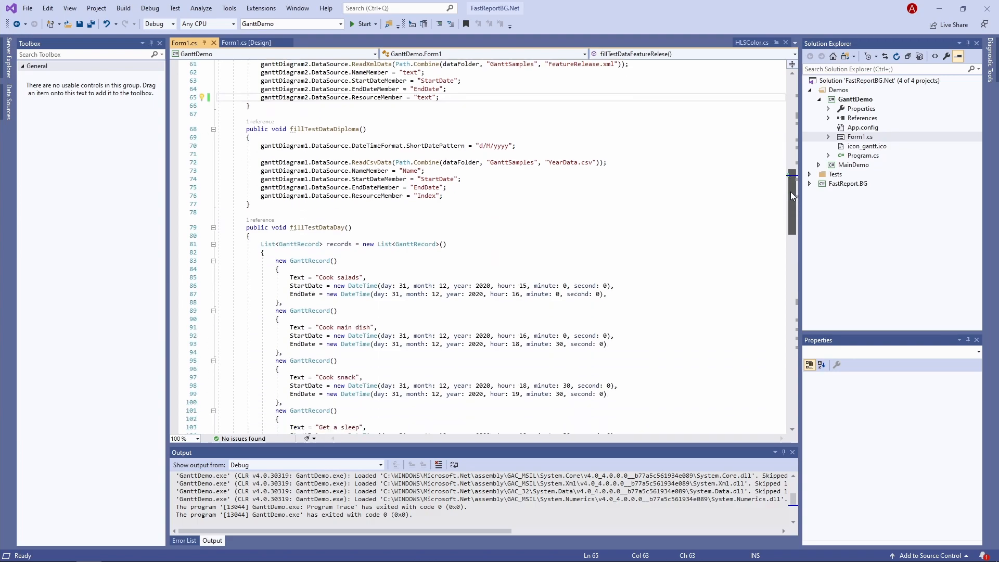
{"action": "scroll", "scroll_direction": "down", "scroll_amount": 3}
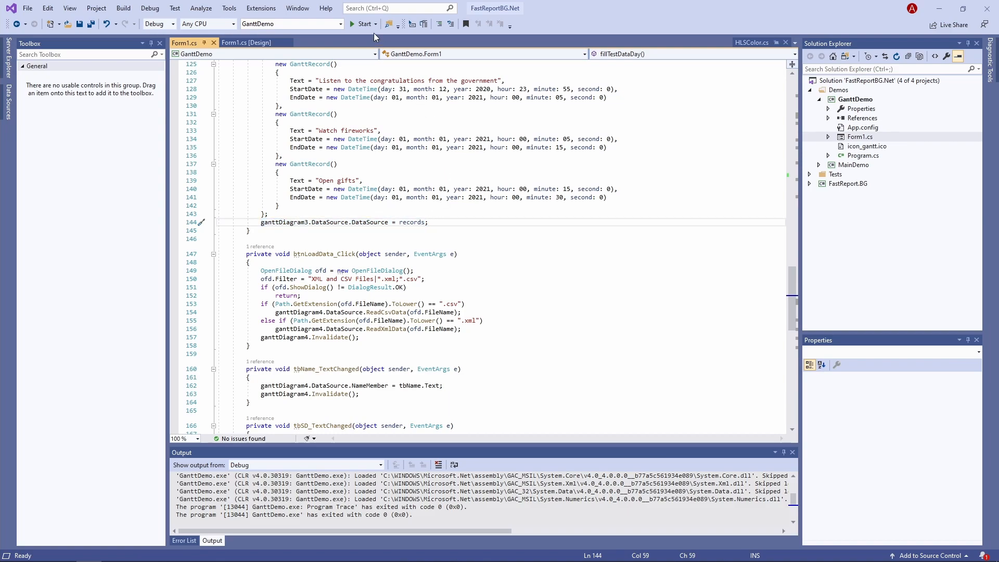
{"action": "left_click", "coordinate": [363, 23]}
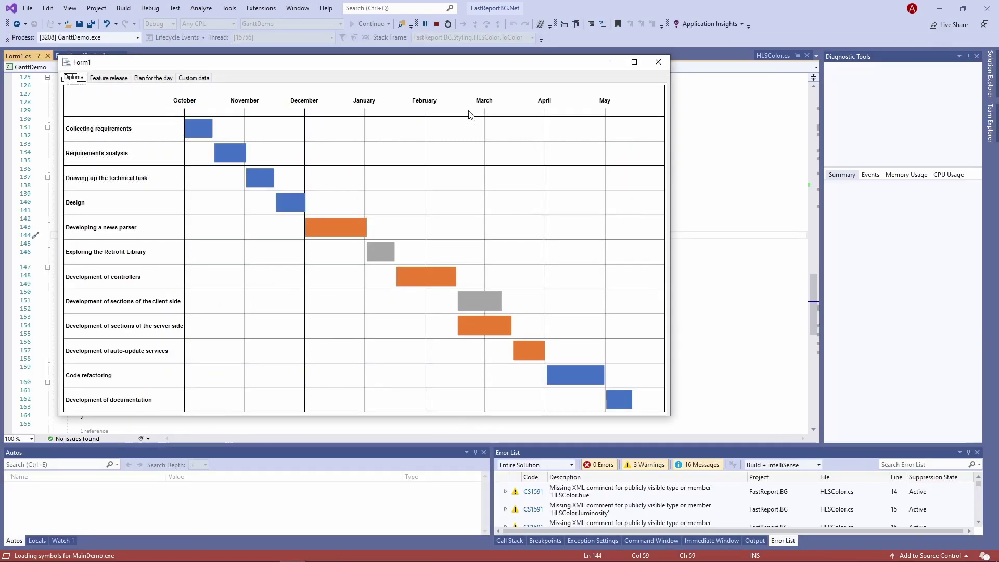
On the Custom data tab, set the end date member to EndDate and load FeatureRelease.xml
{"action": "left_click", "coordinate": [633, 61]}
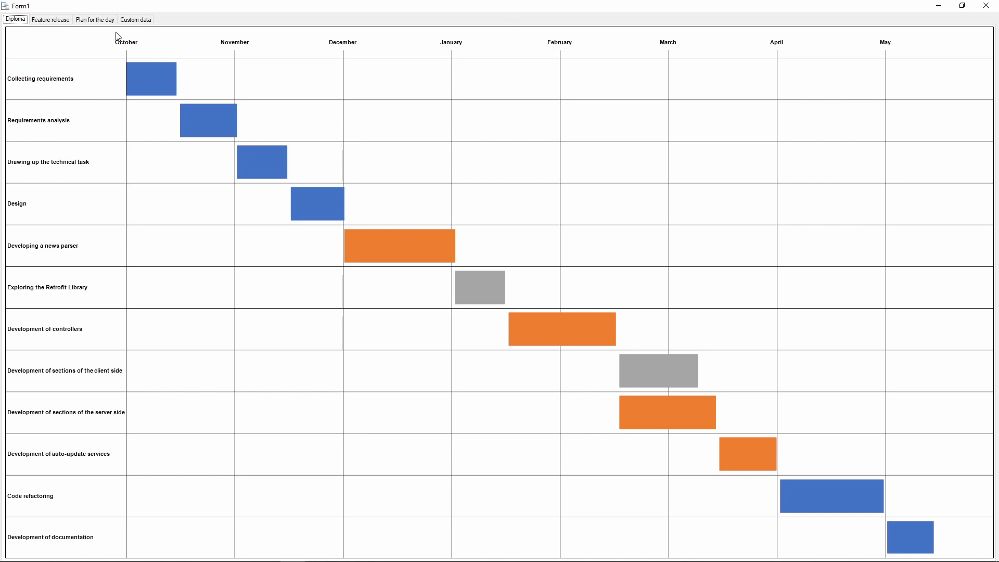
{"action": "left_click", "coordinate": [135, 19]}
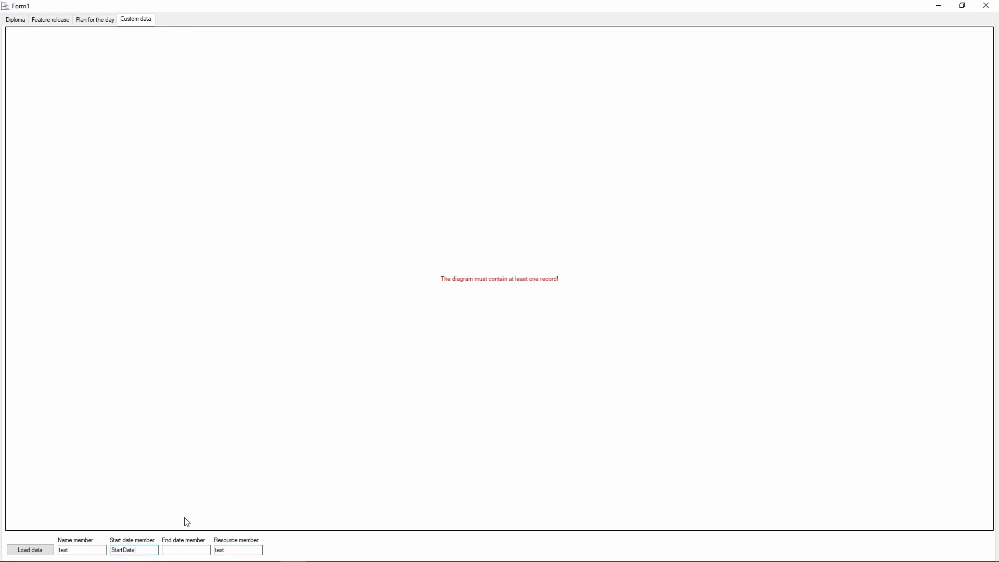
{"action": "type", "text": "EndDate"}
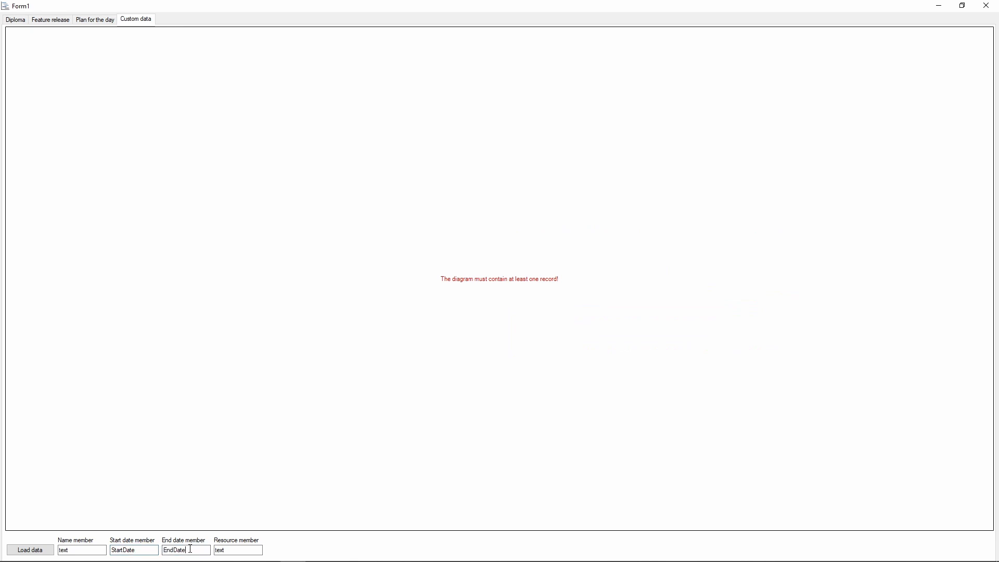
{"action": "left_click", "coordinate": [30, 549]}
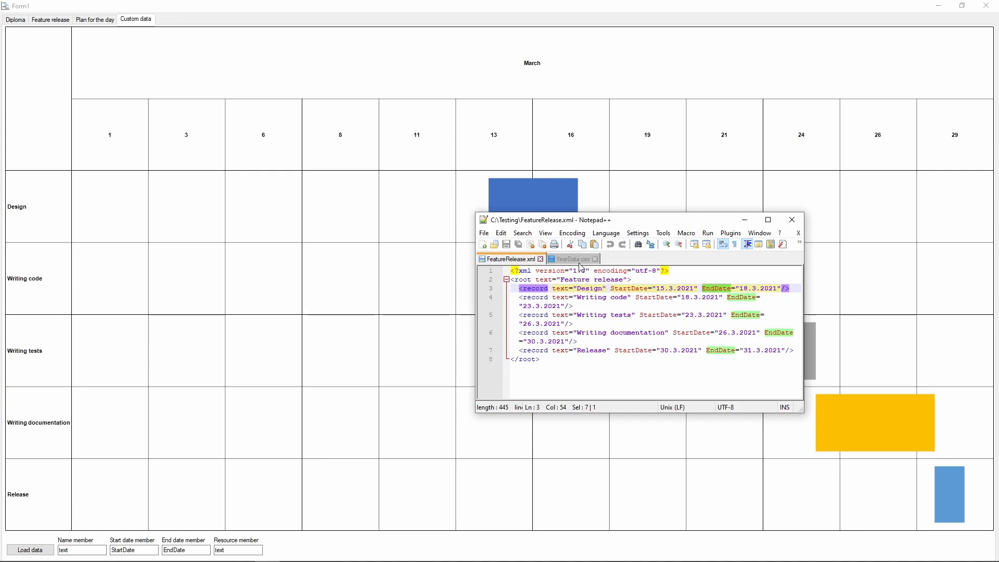
Check YearData.csv's column headers Name, StartDate, EndDate and Index in Notepad++
{"action": "left_click", "coordinate": [571, 258]}
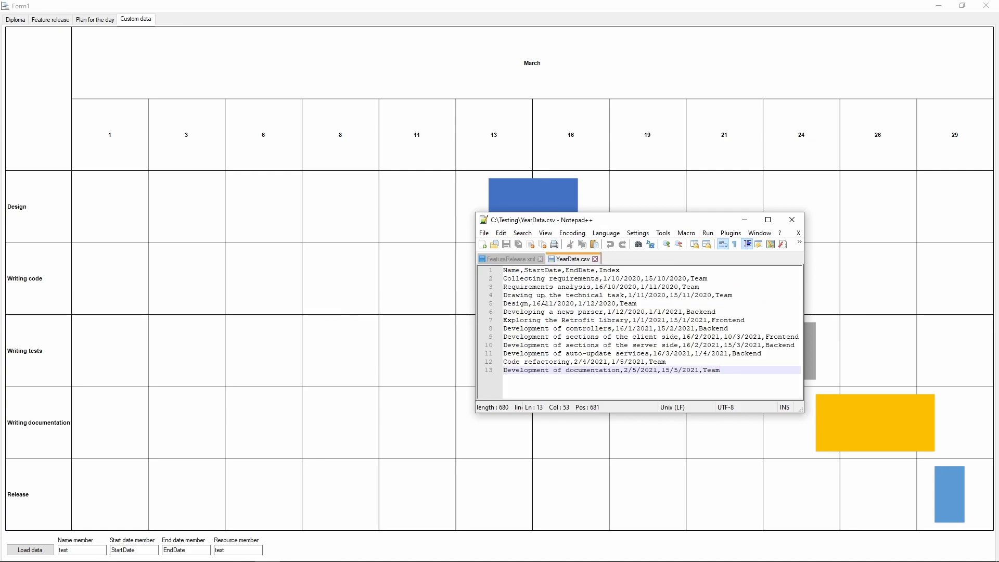
{"action": "double_click", "coordinate": [511, 270]}
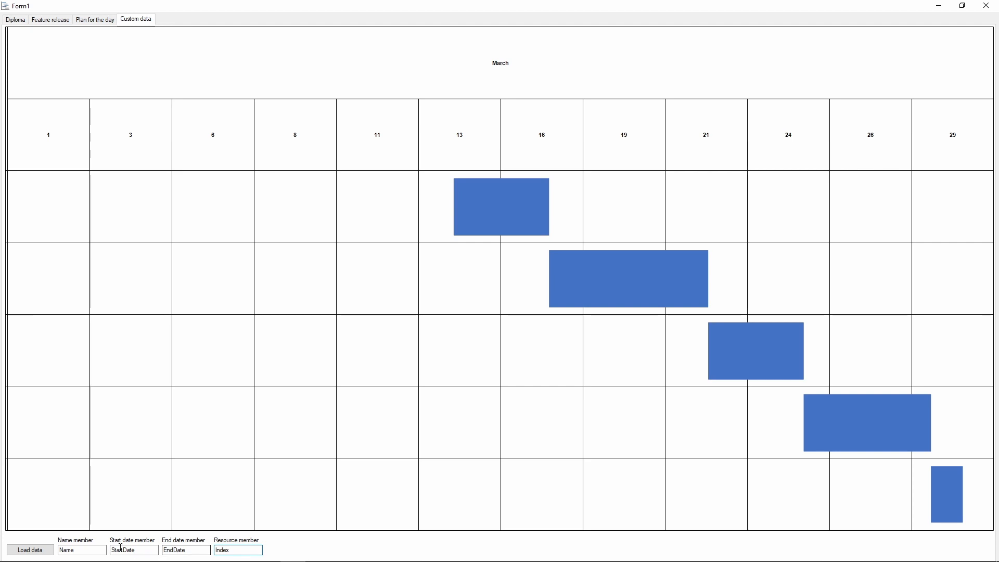
Load YearData.csv into the Custom data chart and check its twelve Diploma tasks against the Diploma chart
{"action": "left_click", "coordinate": [30, 549]}
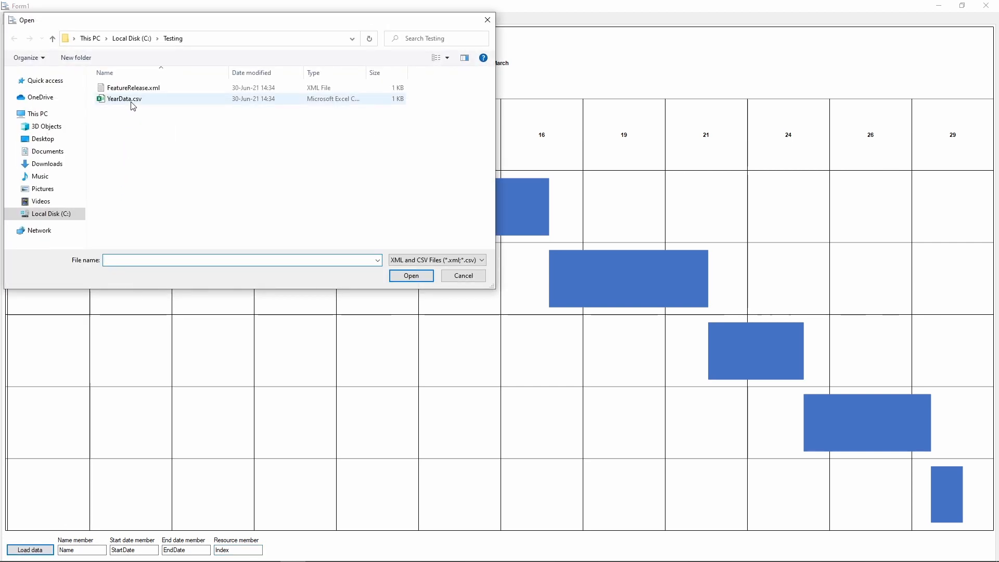
{"action": "double_click", "coordinate": [124, 98]}
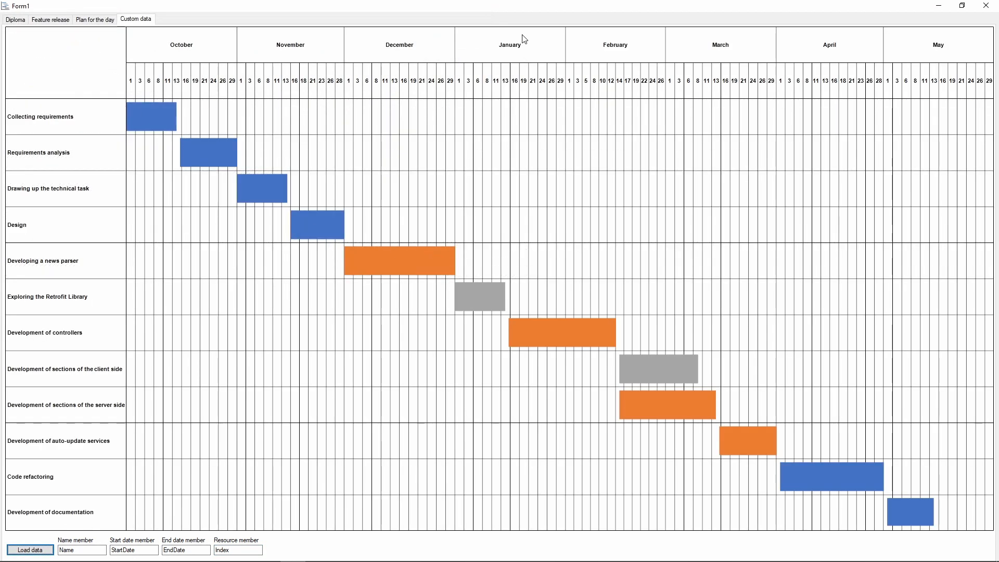
{"action": "left_click", "coordinate": [14, 19]}
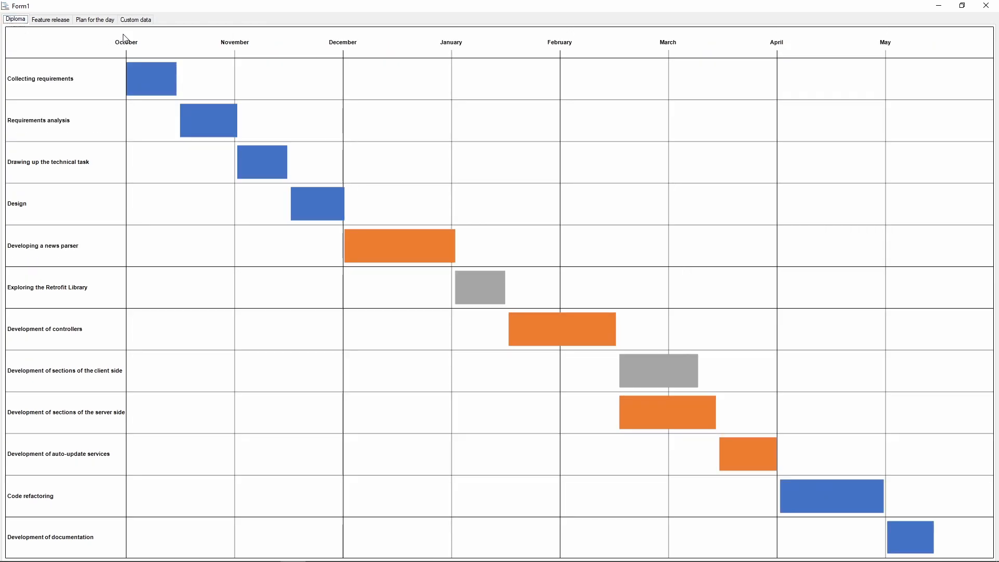
{"action": "left_click", "coordinate": [50, 19]}
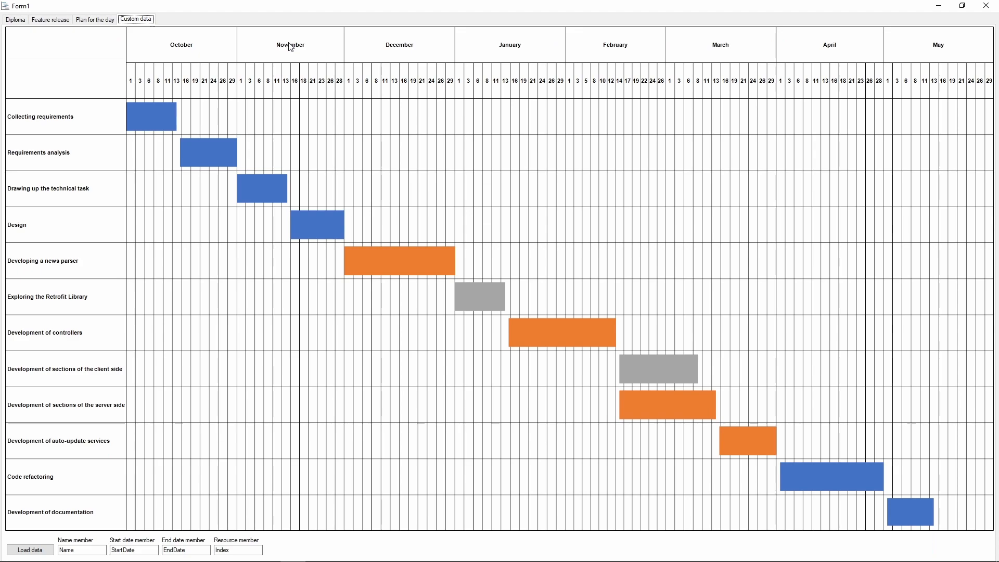
{"action": "mouse_move", "coordinate": [357, 56]}
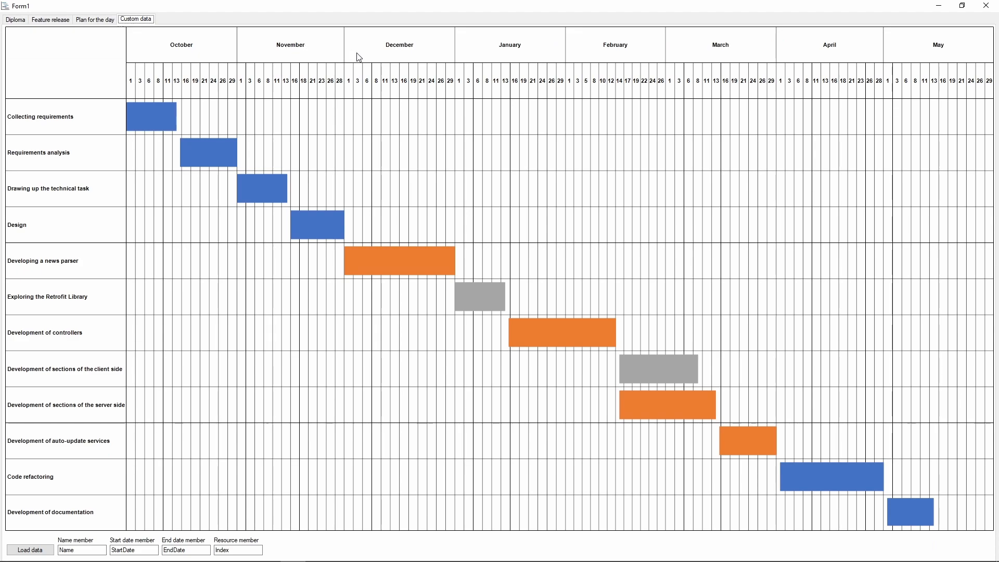